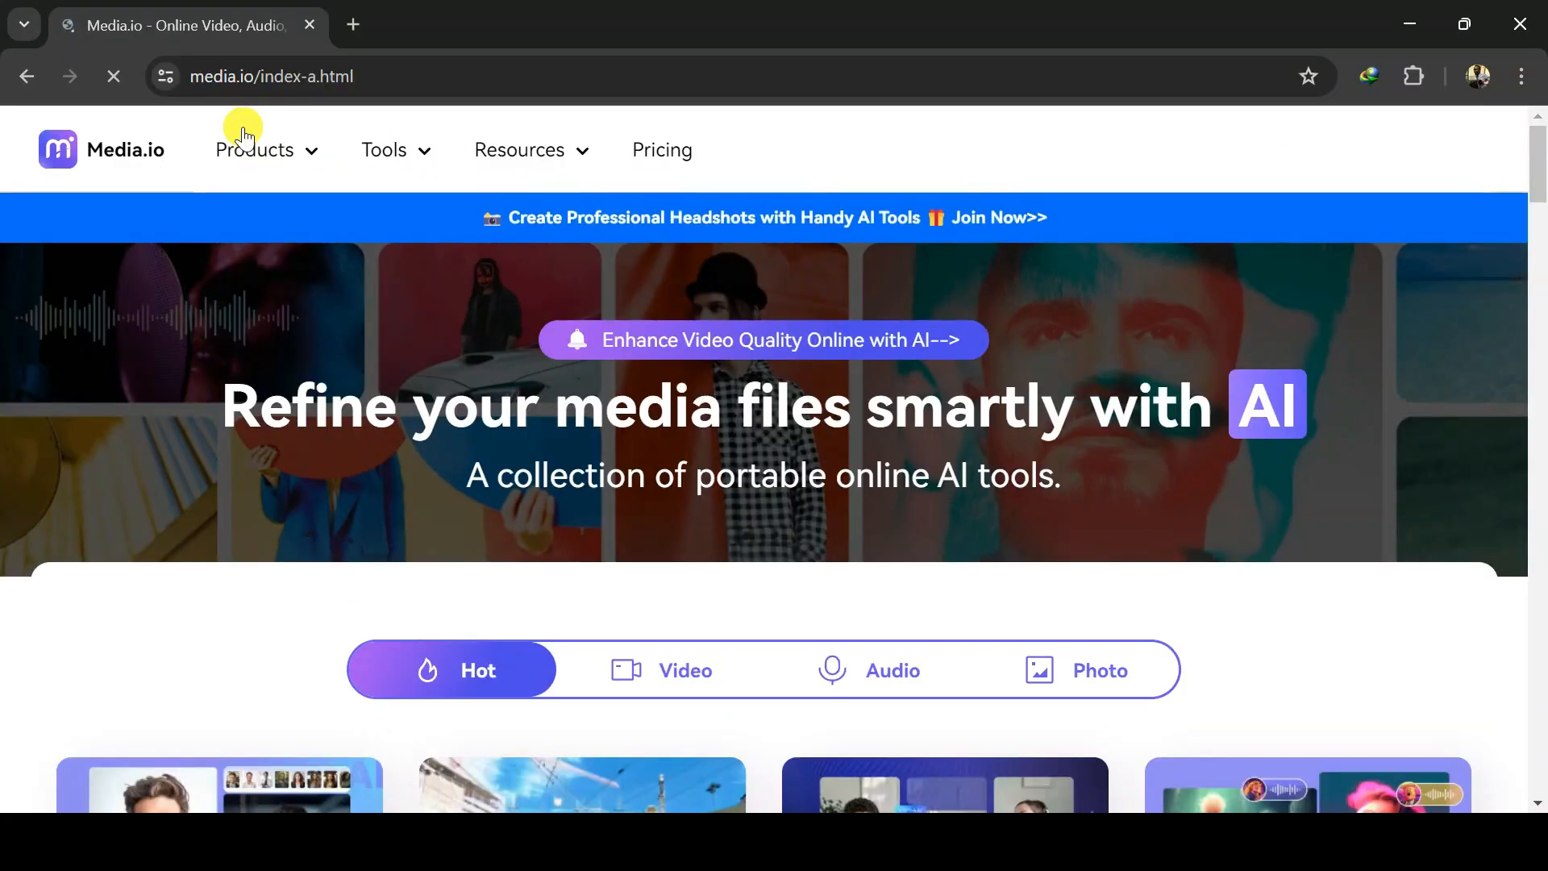
- Scroll down the Media.io homepage to the tools grid with Watermark Remover
{"action": "scroll", "scroll_direction": "down", "scroll_amount": 3}
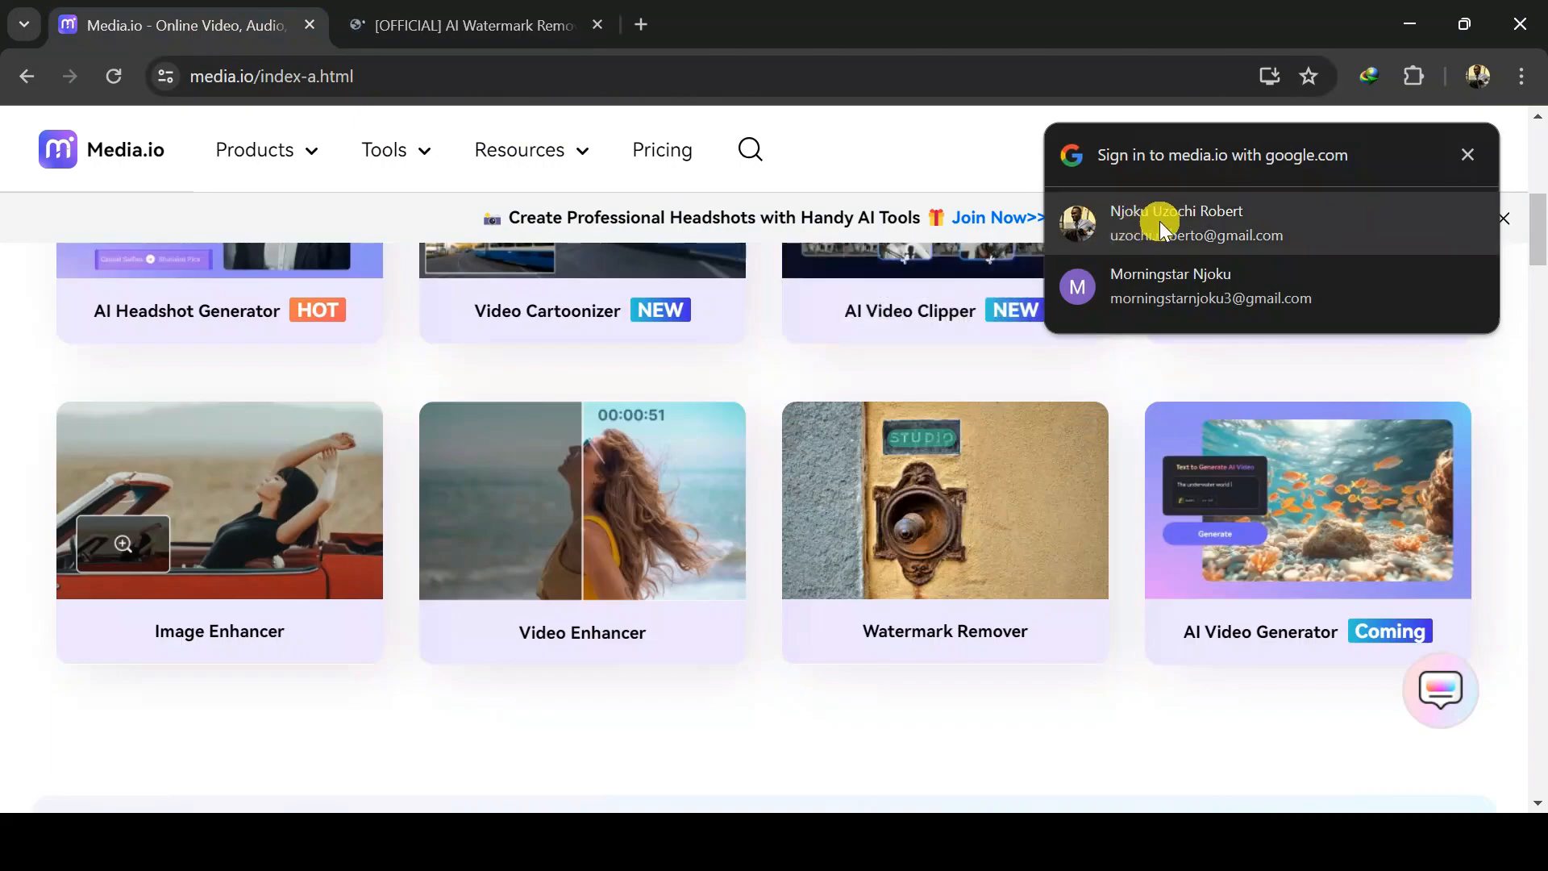
- Sign in with the Google account and start Upload Video on the Watermark Remover card
{"action": "left_click", "coordinate": [1175, 222]}
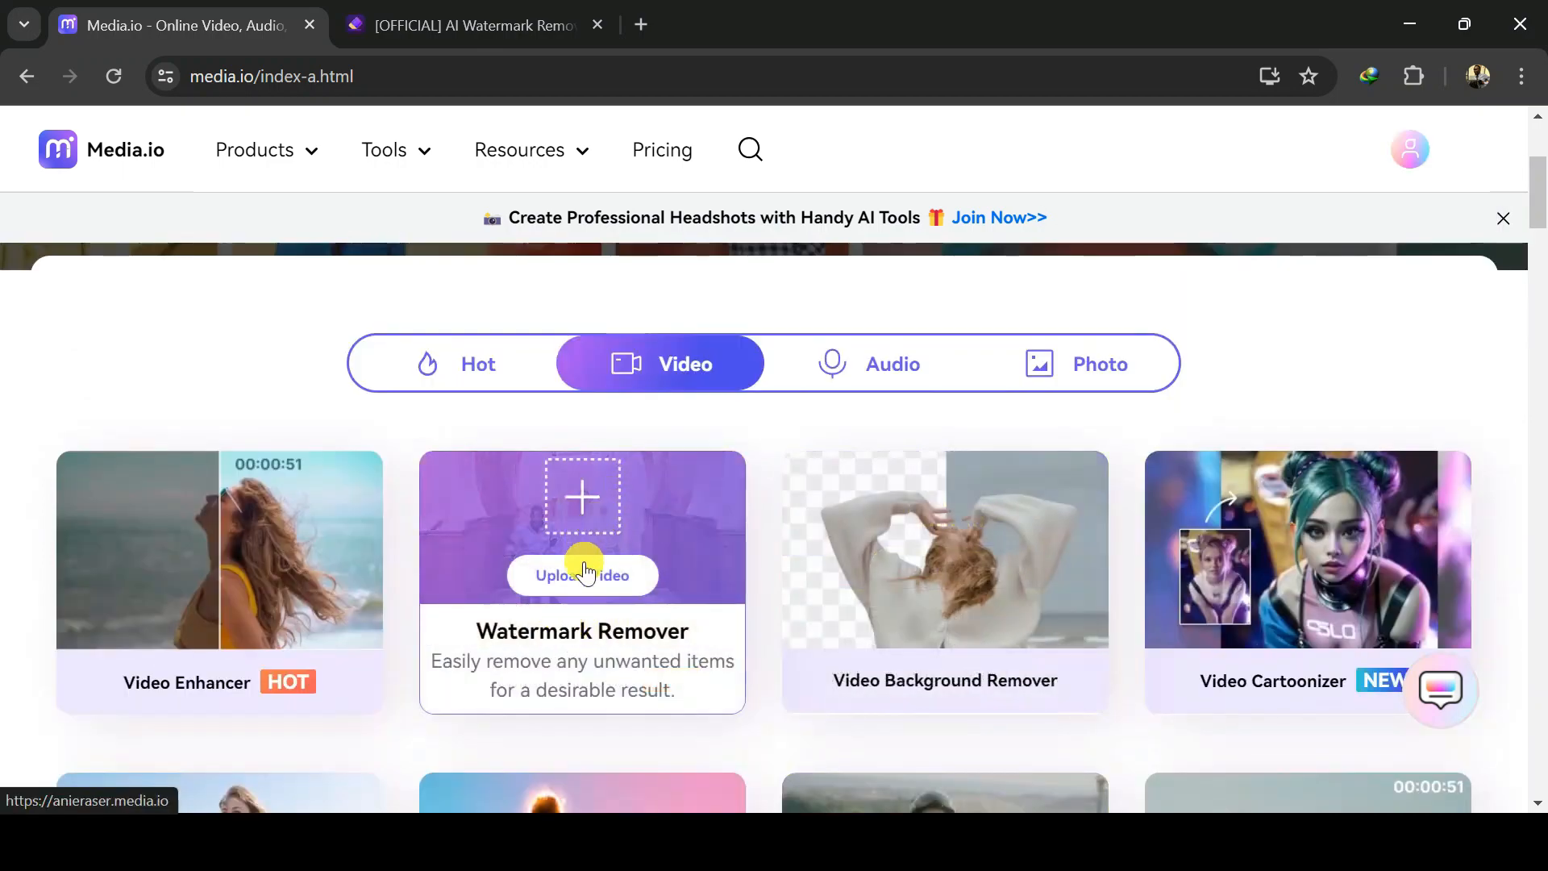
{"action": "left_click", "coordinate": [582, 574]}
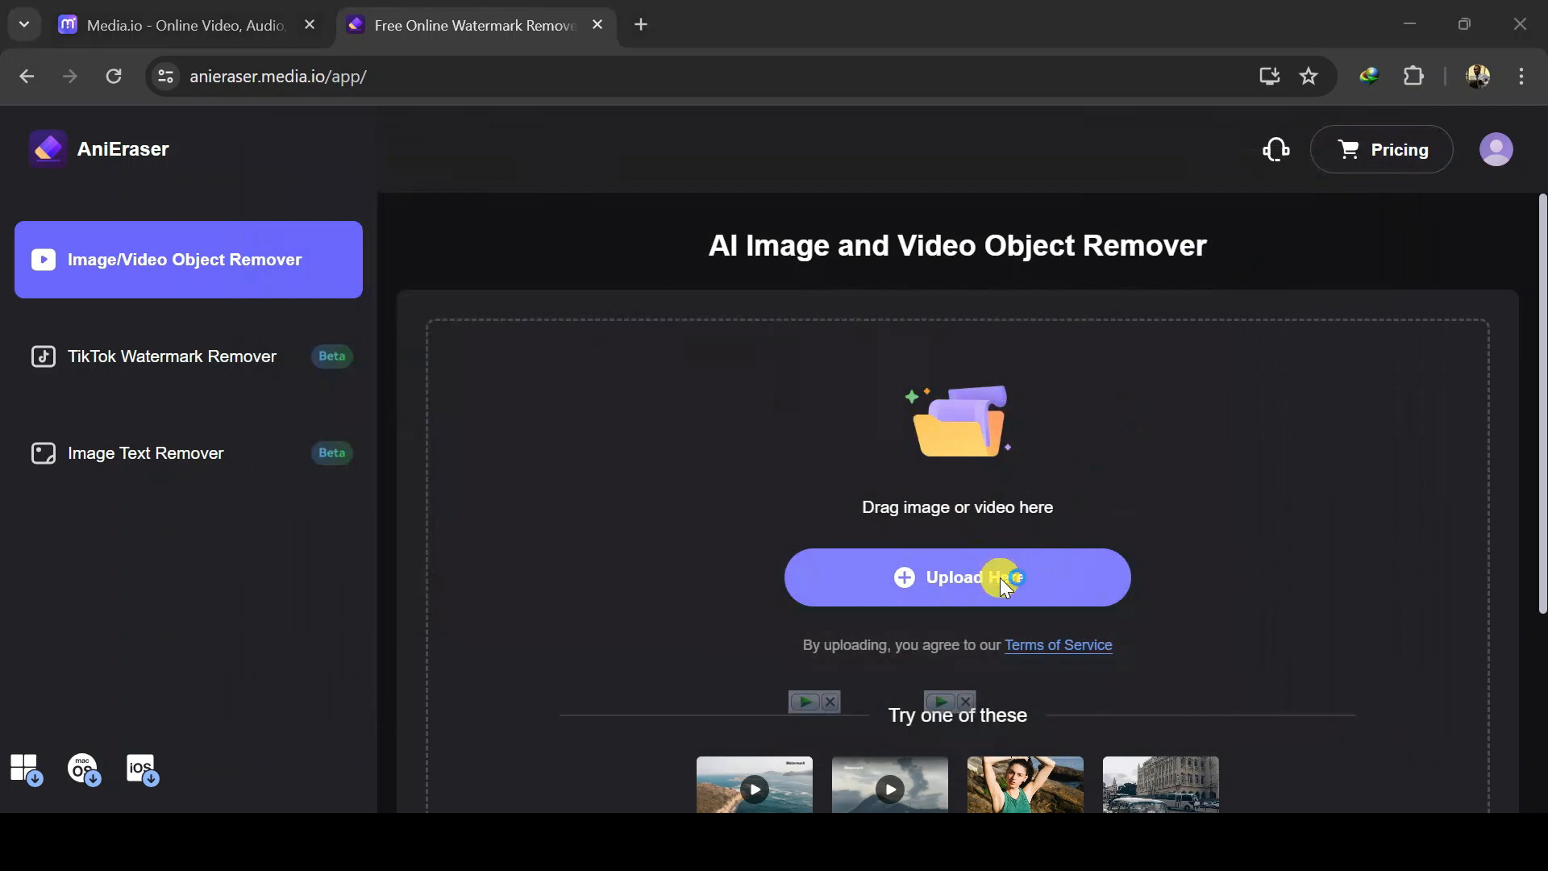
- Upload the gavel video and brush over its top-left PICTORY.AI watermark with the Select brush
{"action": "left_click", "coordinate": [956, 577]}
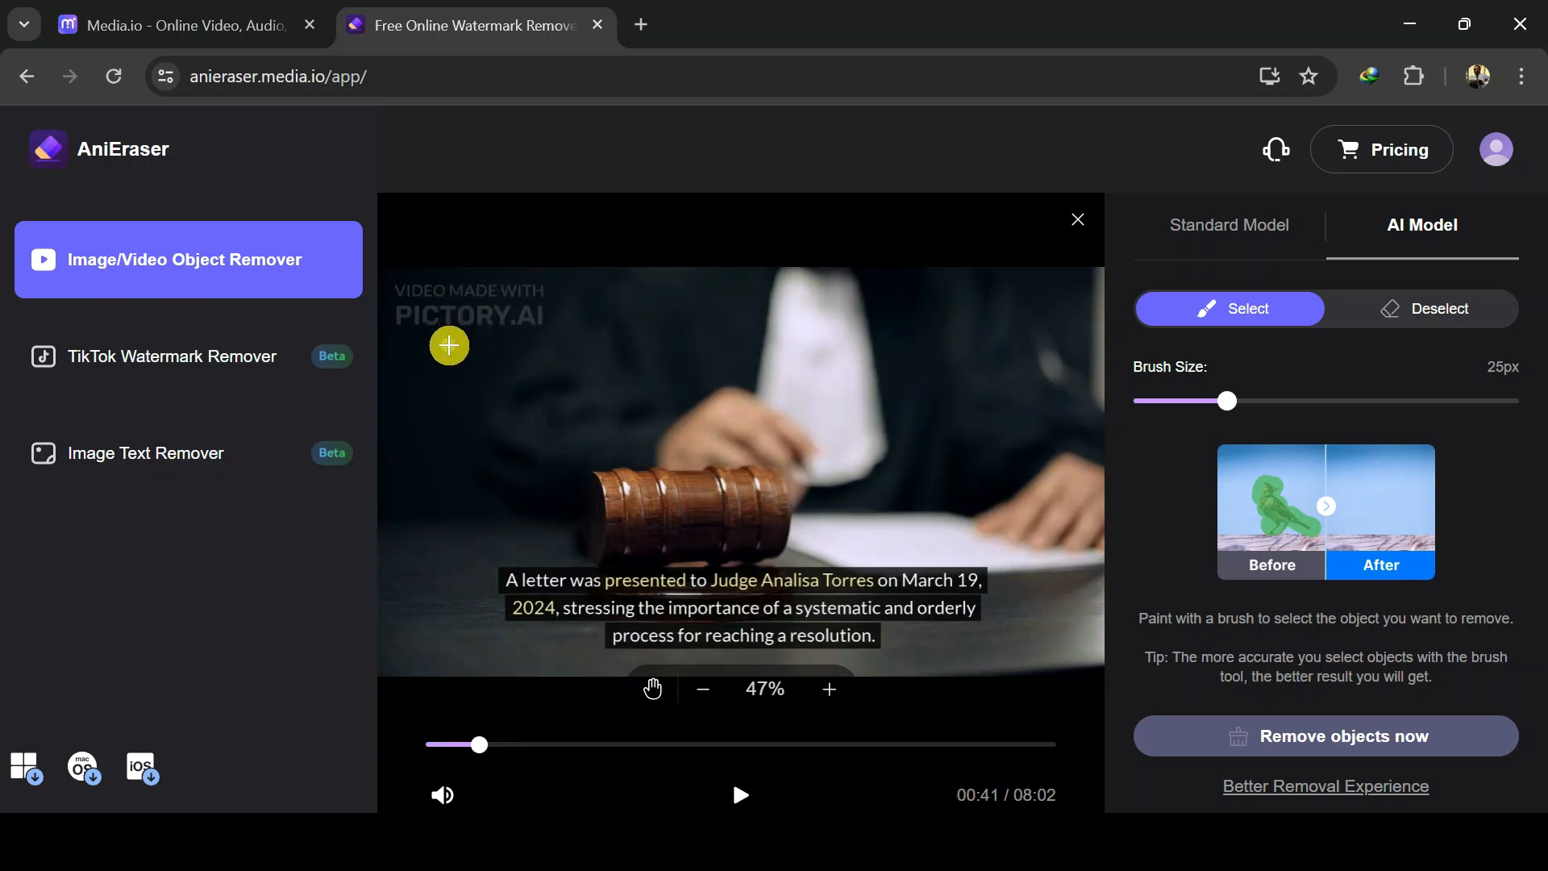
{"action": "left_click_drag", "start_coordinate": [1227, 401], "coordinate": [1293, 401]}
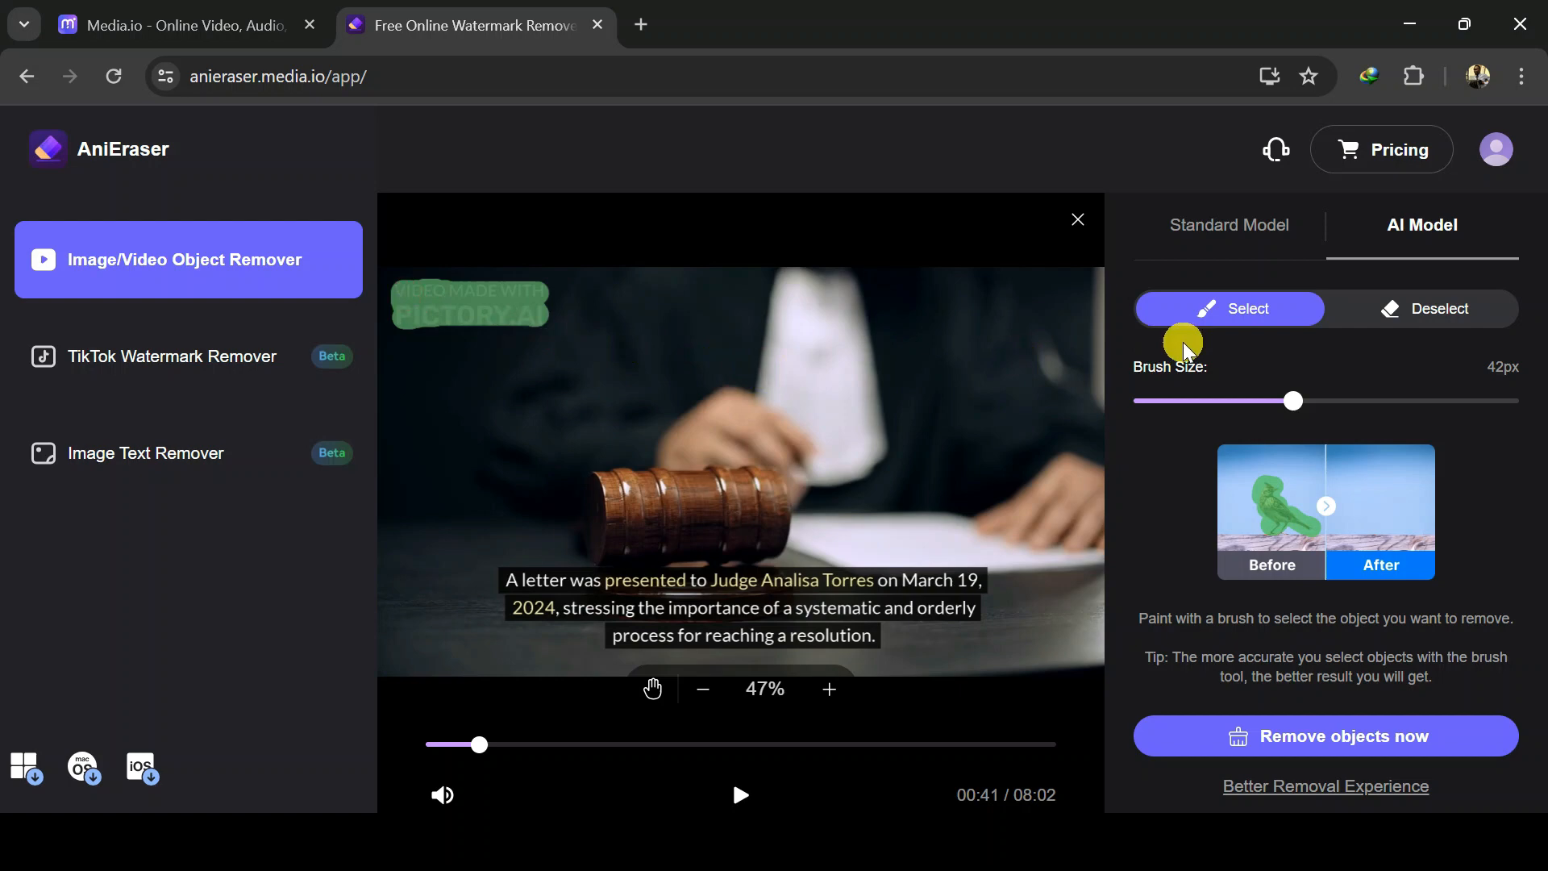
{"action": "left_click", "coordinate": [1422, 308]}
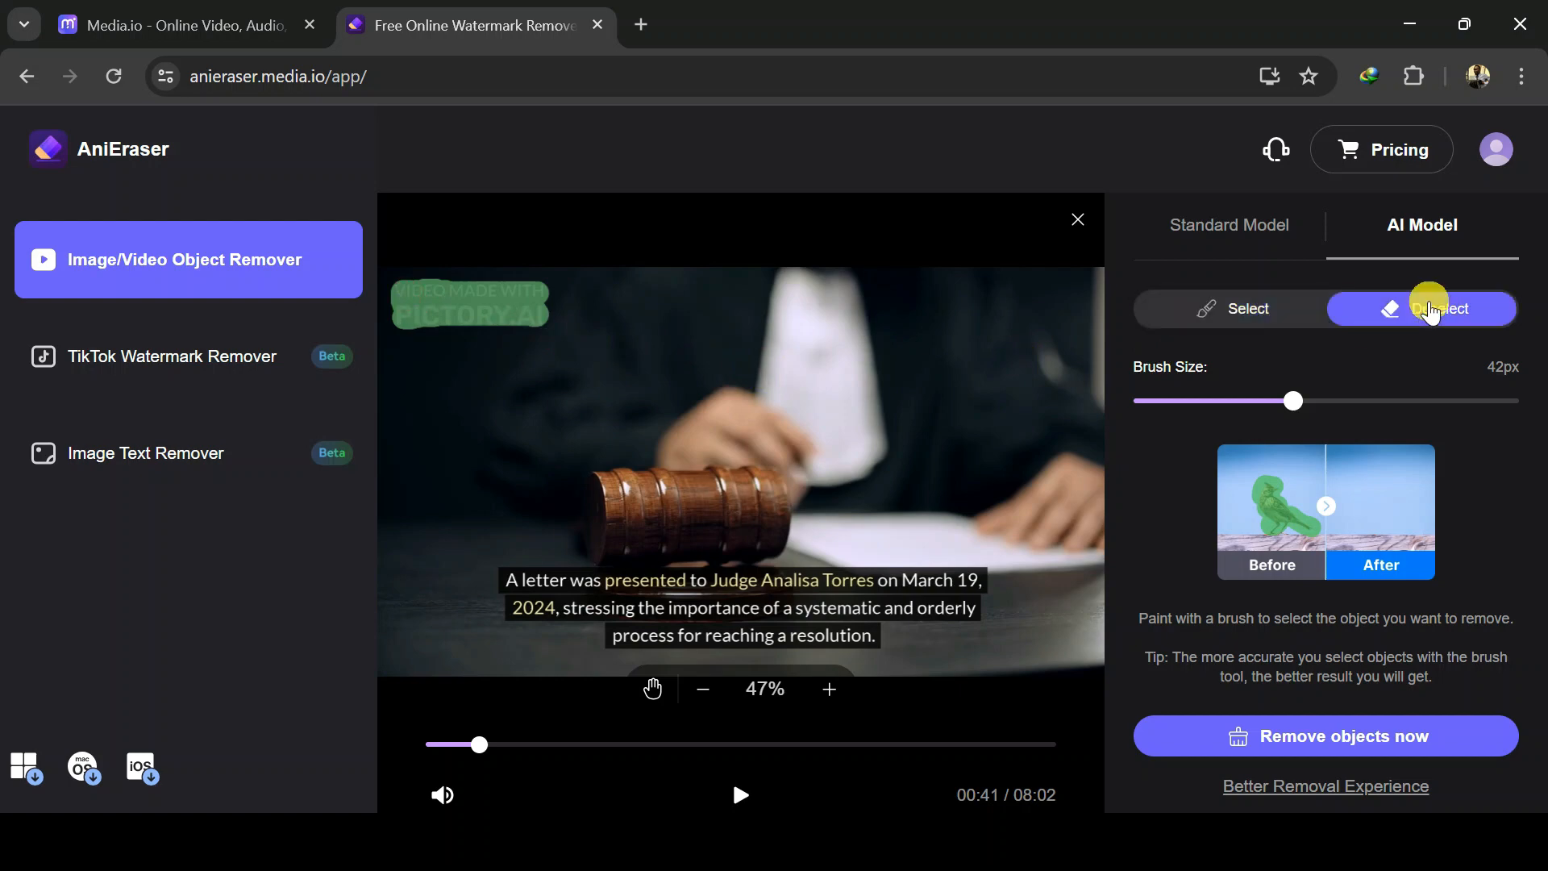
{"action": "left_click", "coordinate": [1229, 308]}
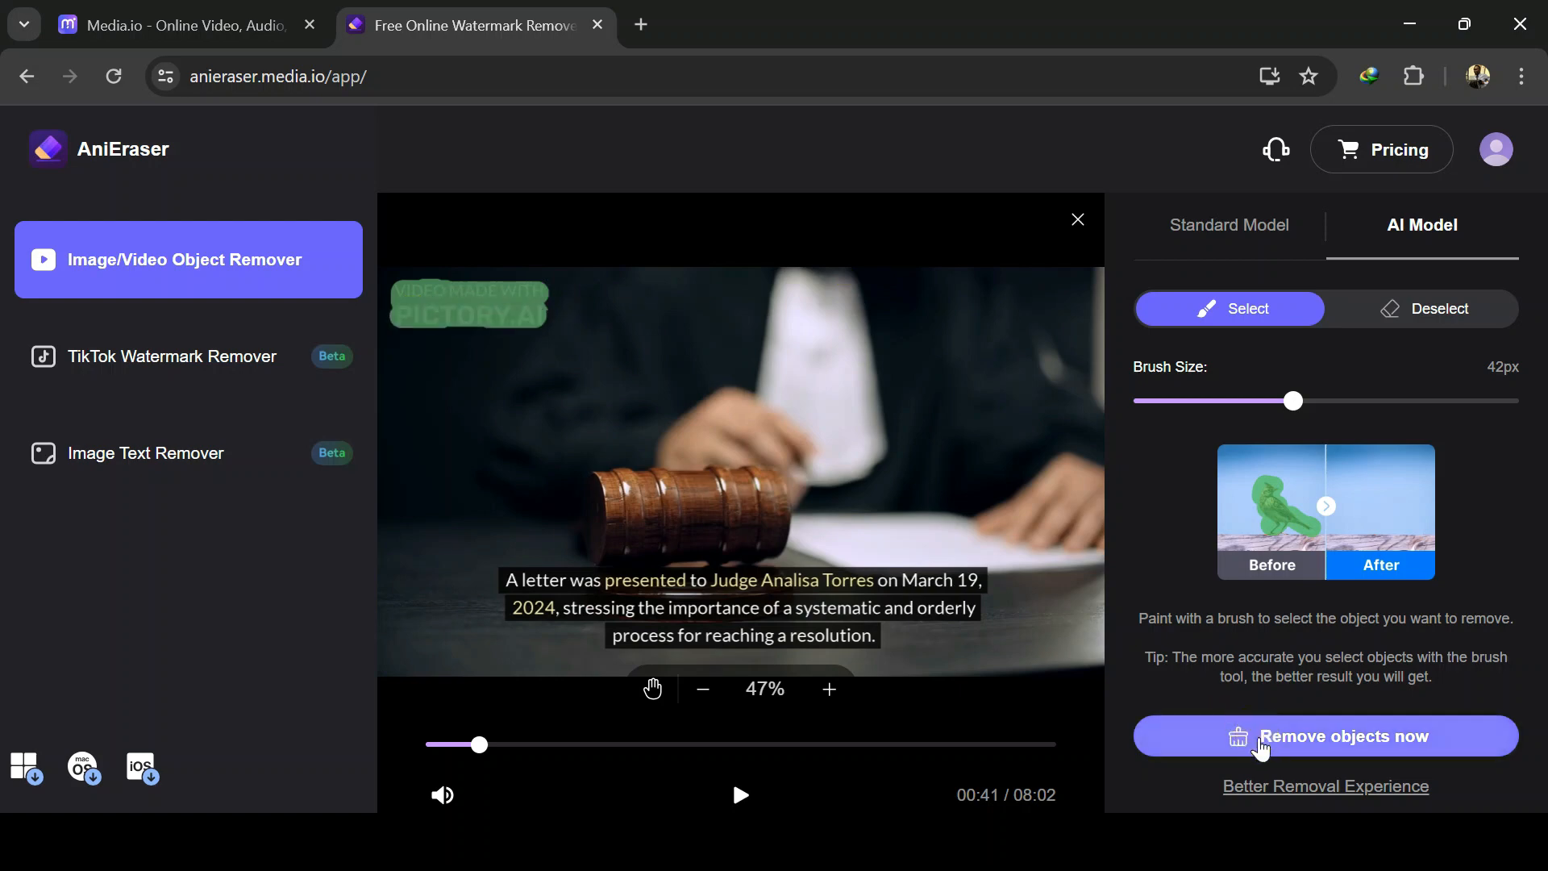
- Start Remove objects now, which brings up the insufficient-time pricing popup
{"action": "left_click", "coordinate": [1324, 736]}
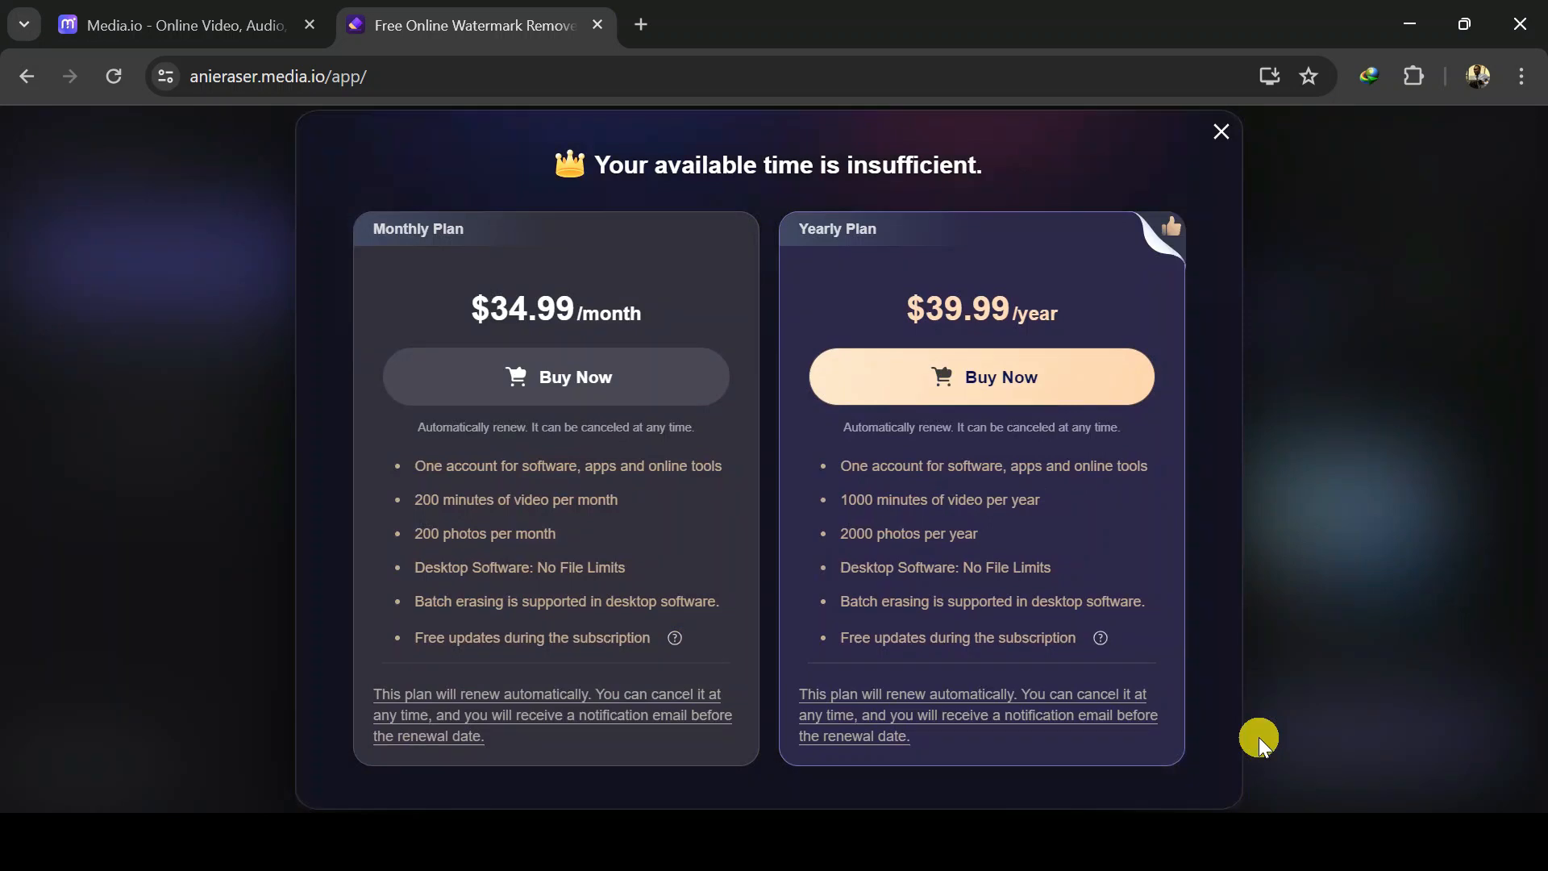
{"action": "mouse_move", "coordinate": [945, 535]}
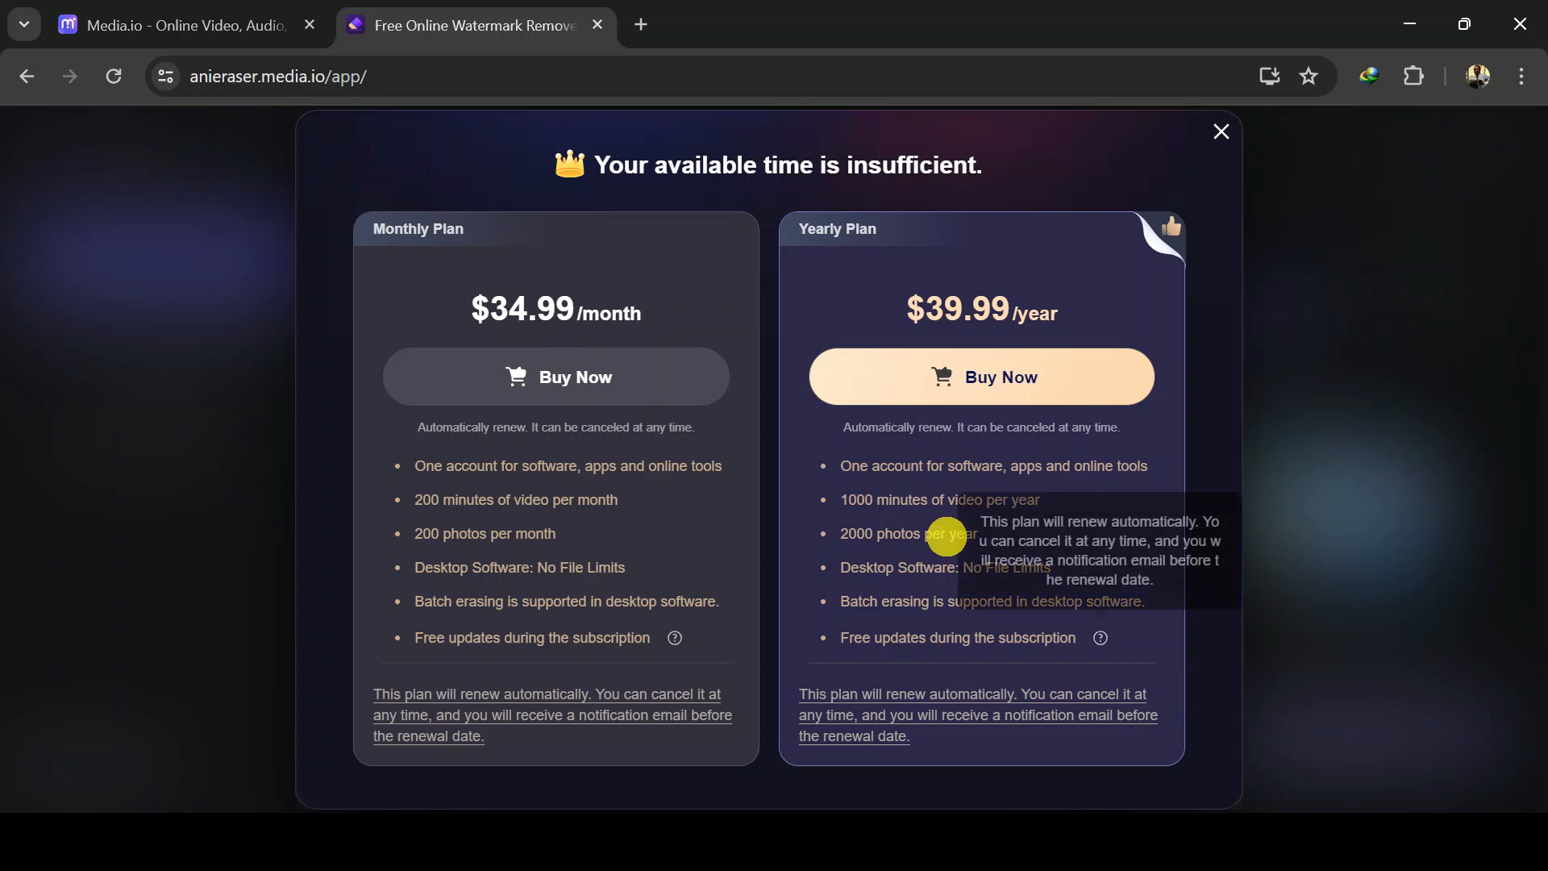
{"action": "mouse_move", "coordinate": [442, 413]}
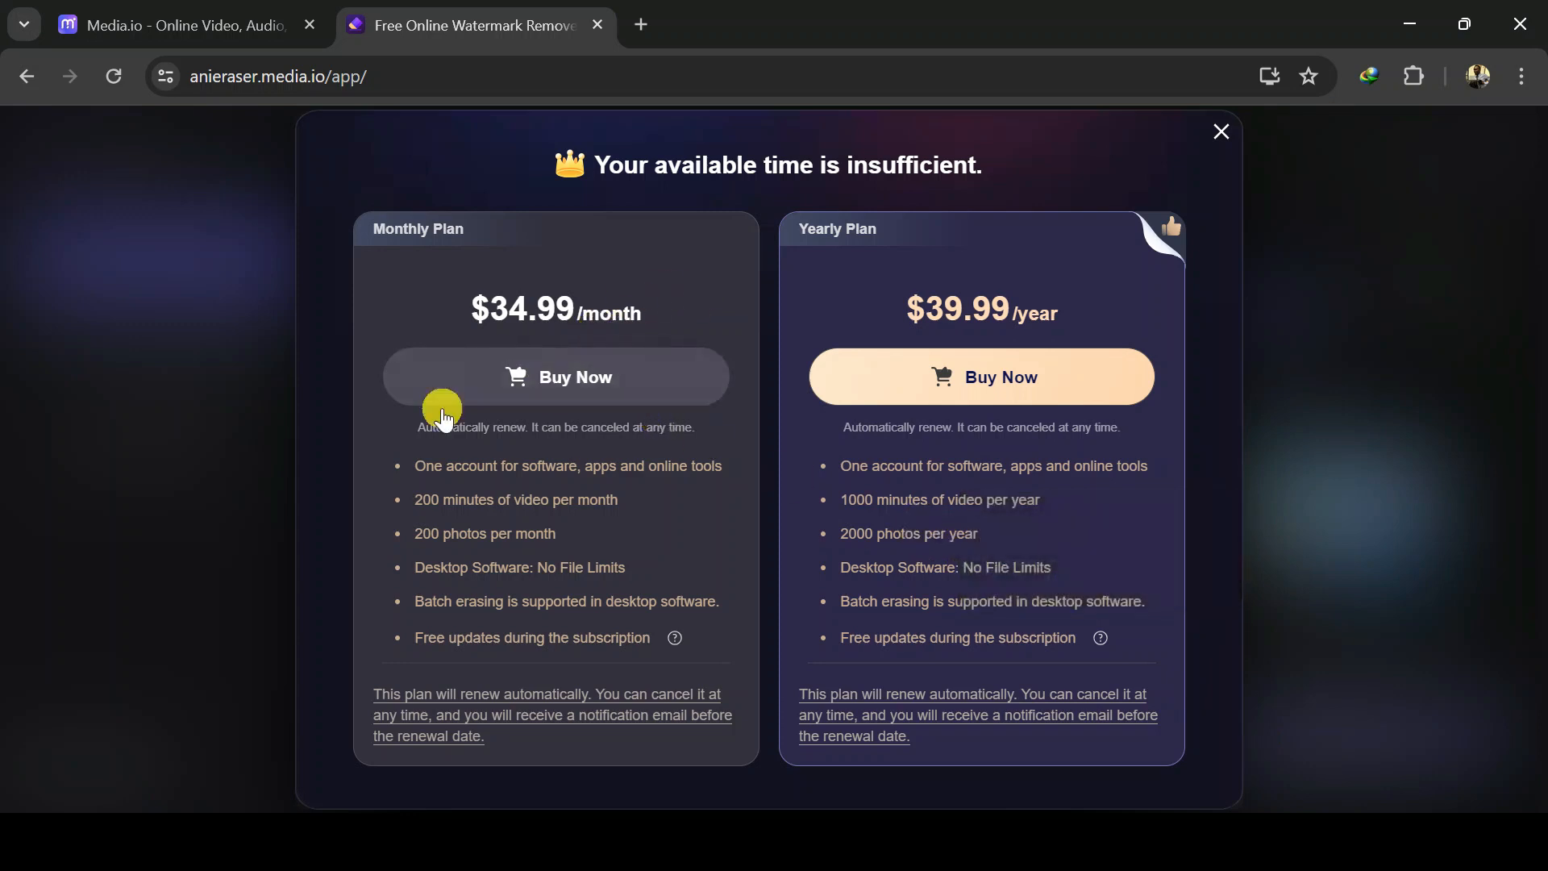
{"action": "mouse_move", "coordinate": [631, 405]}
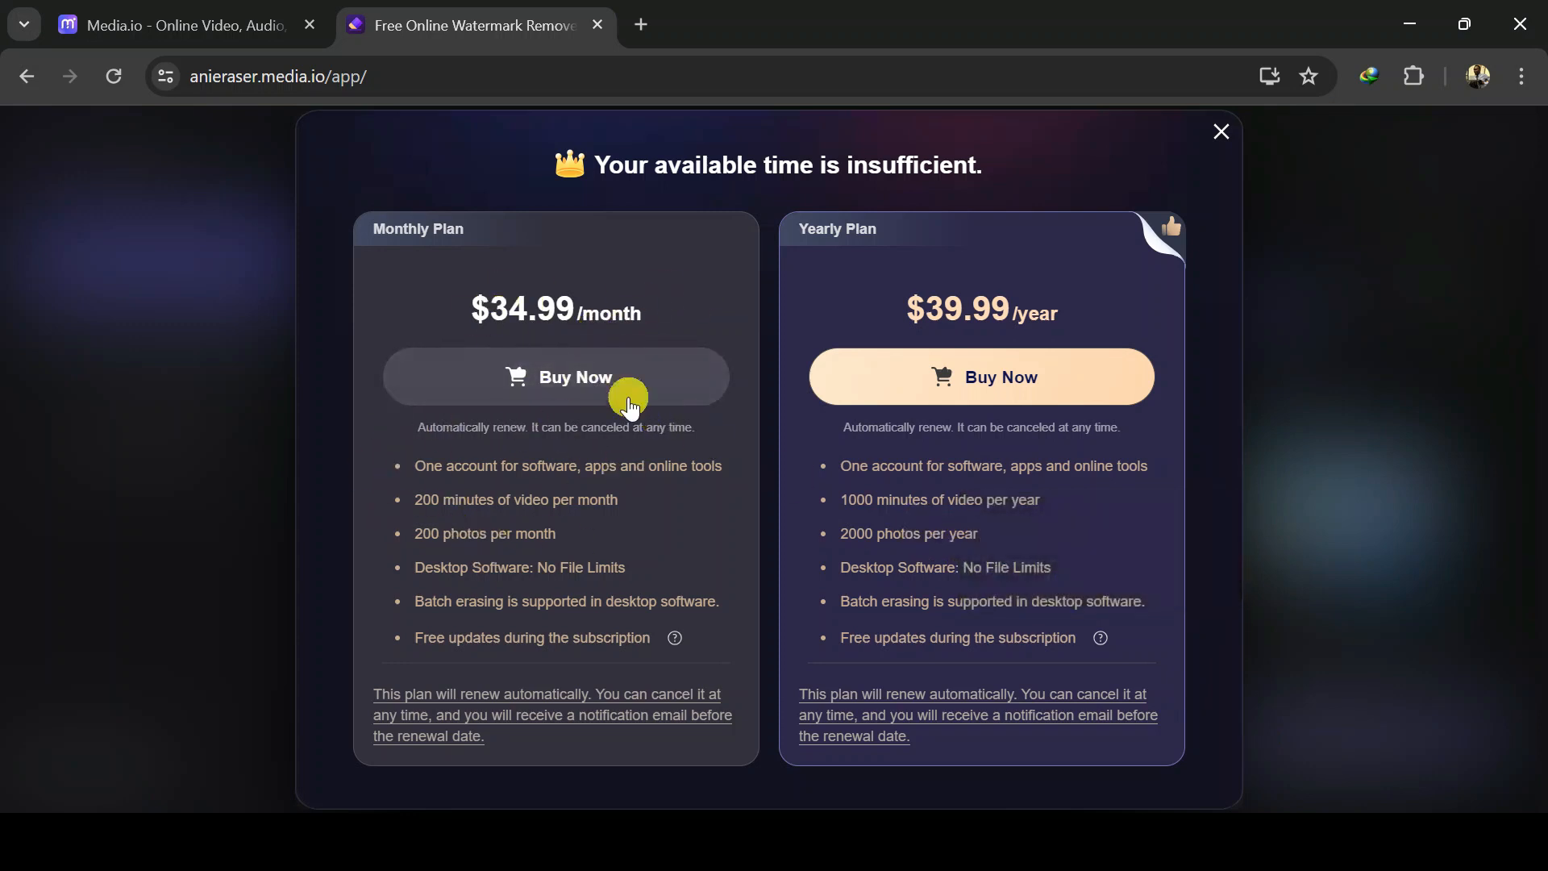
{"action": "mouse_move", "coordinate": [729, 530]}
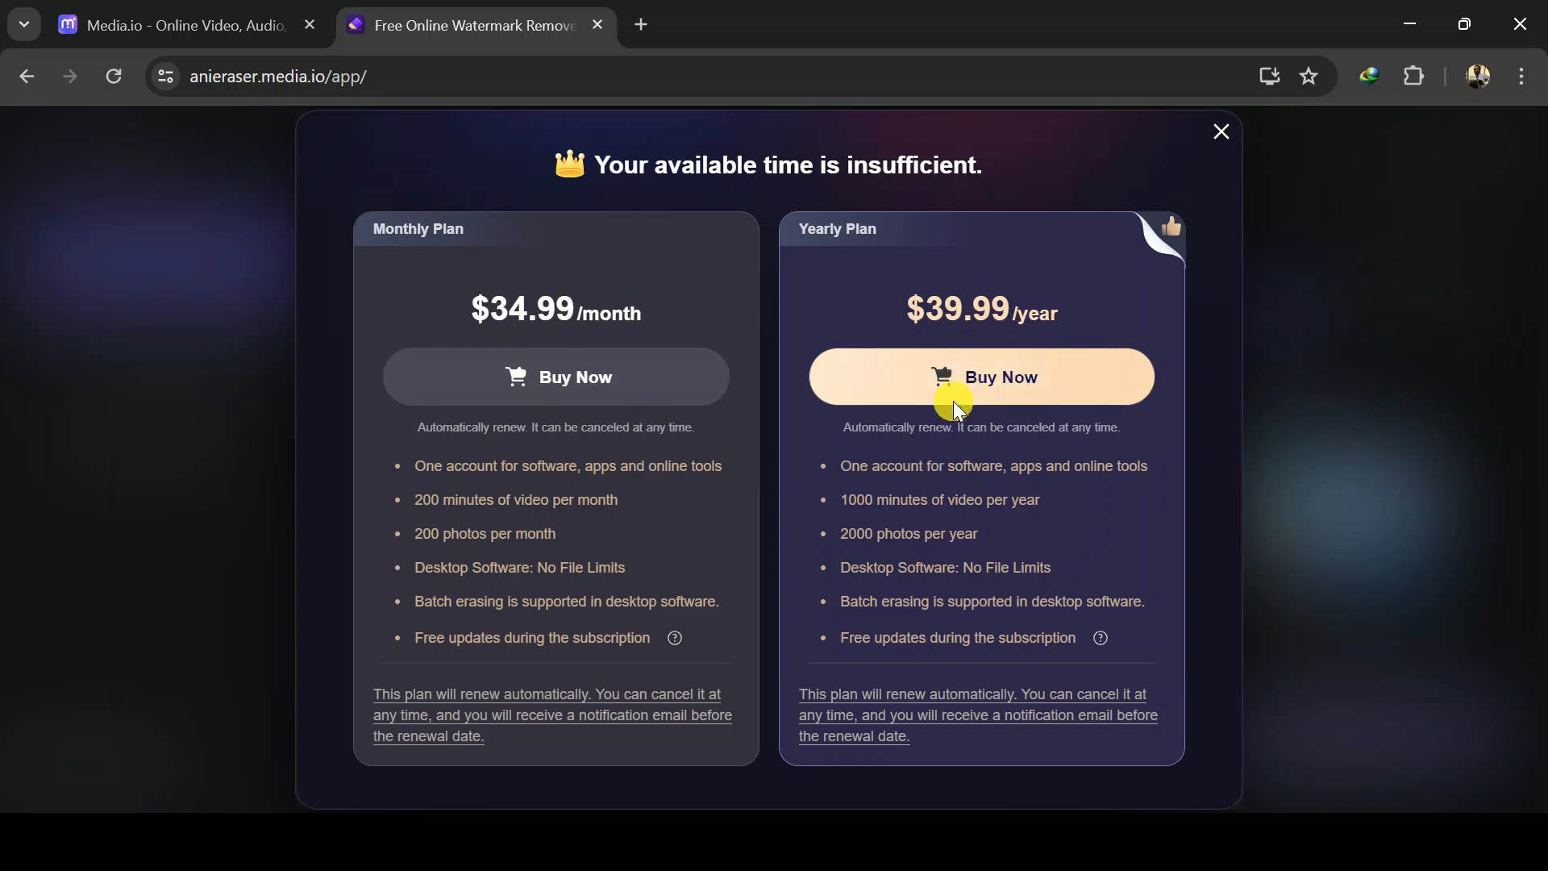
{"action": "mouse_move", "coordinate": [609, 376]}
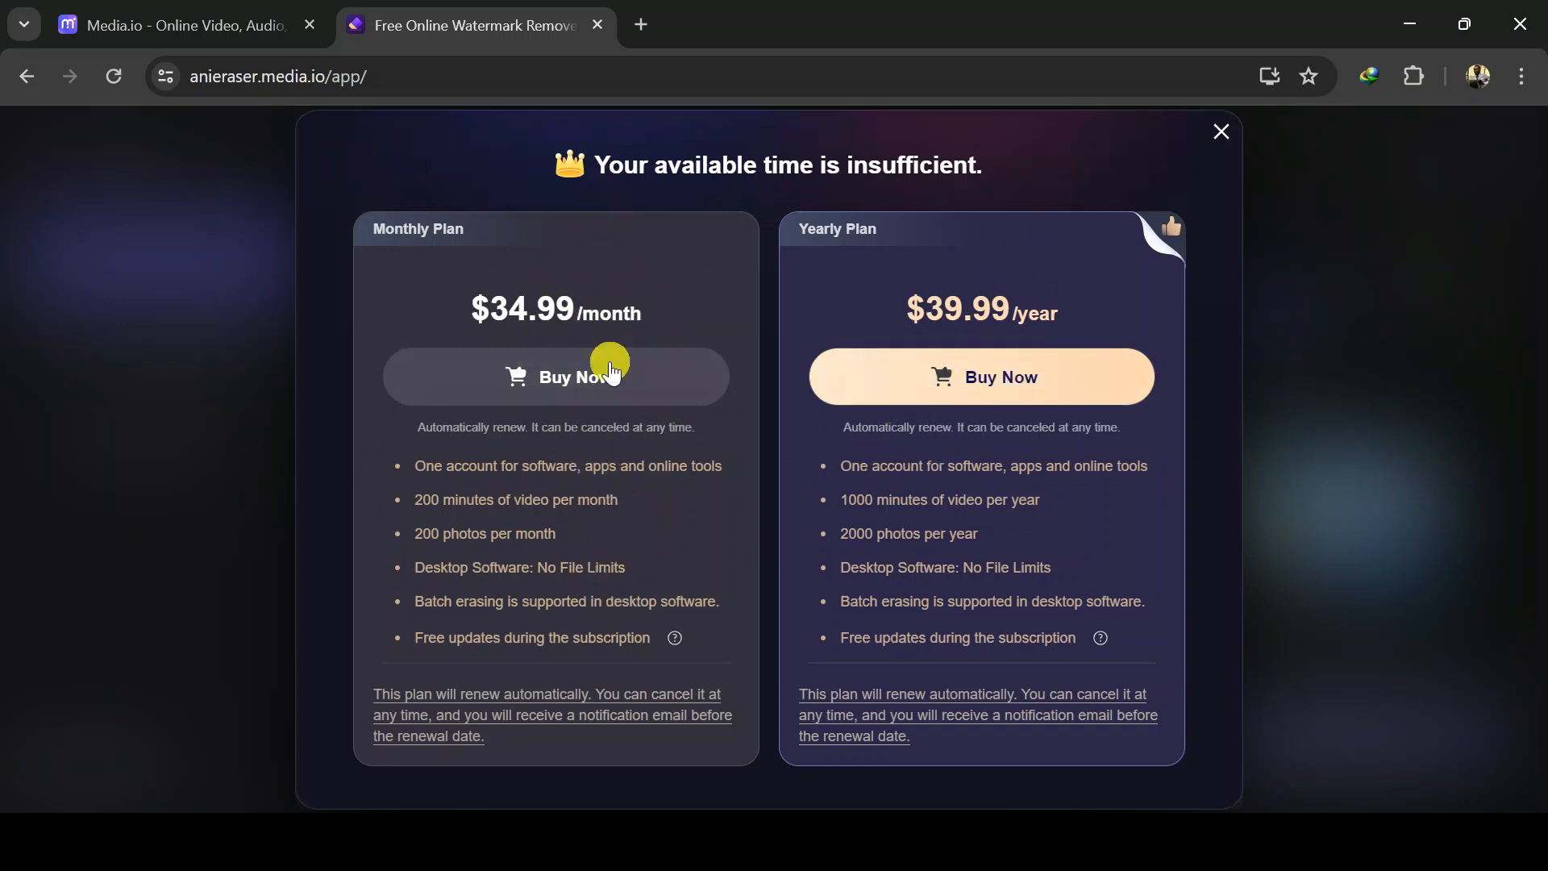
{"action": "mouse_move", "coordinate": [949, 376]}
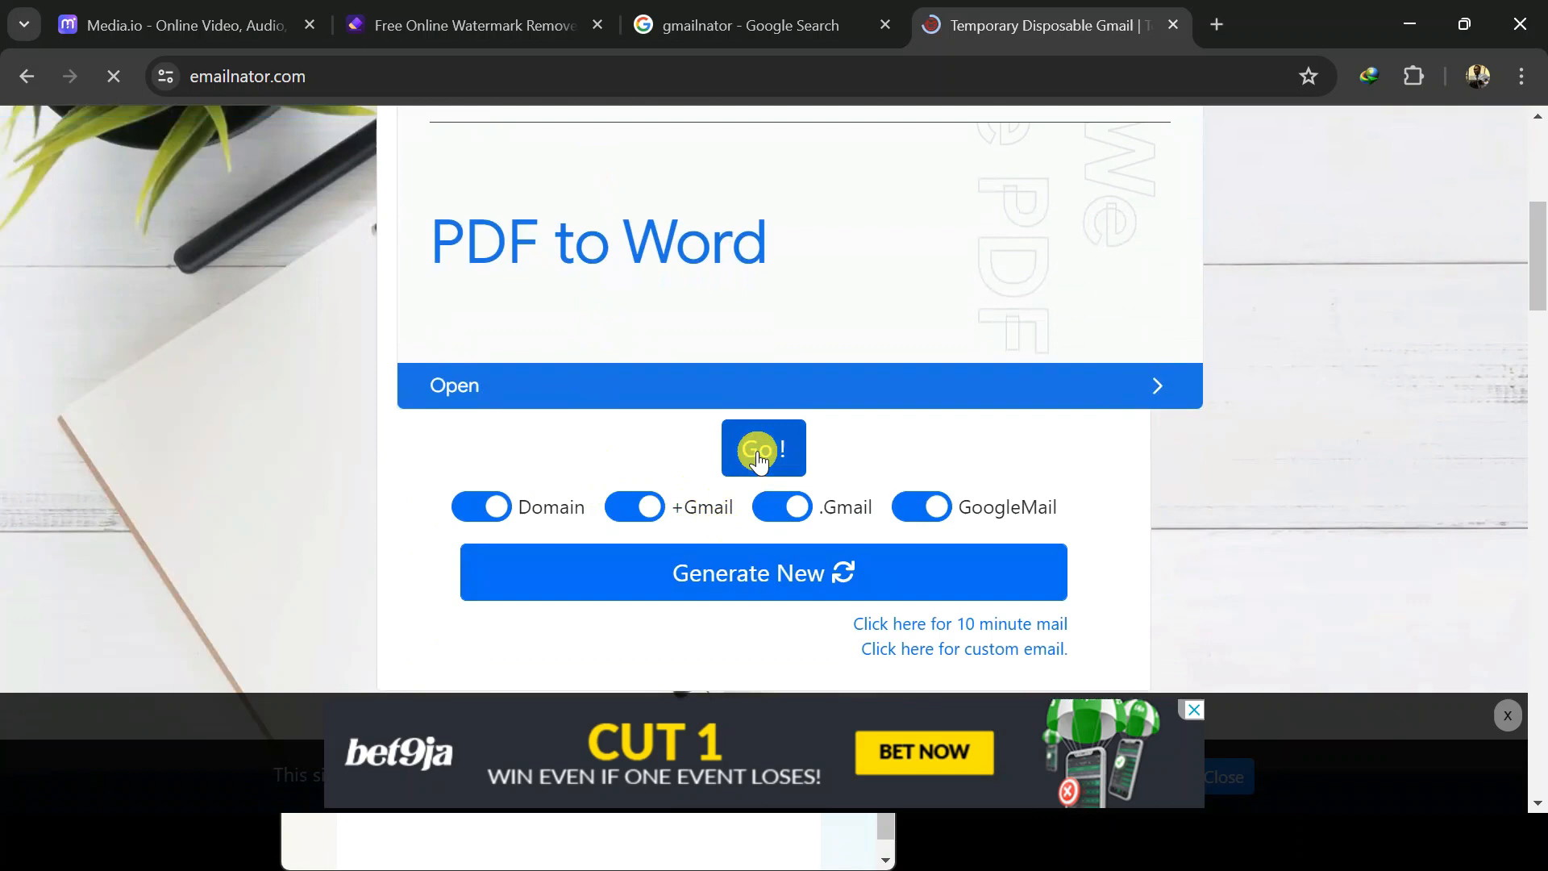
{"action": "left_click", "coordinate": [763, 446]}
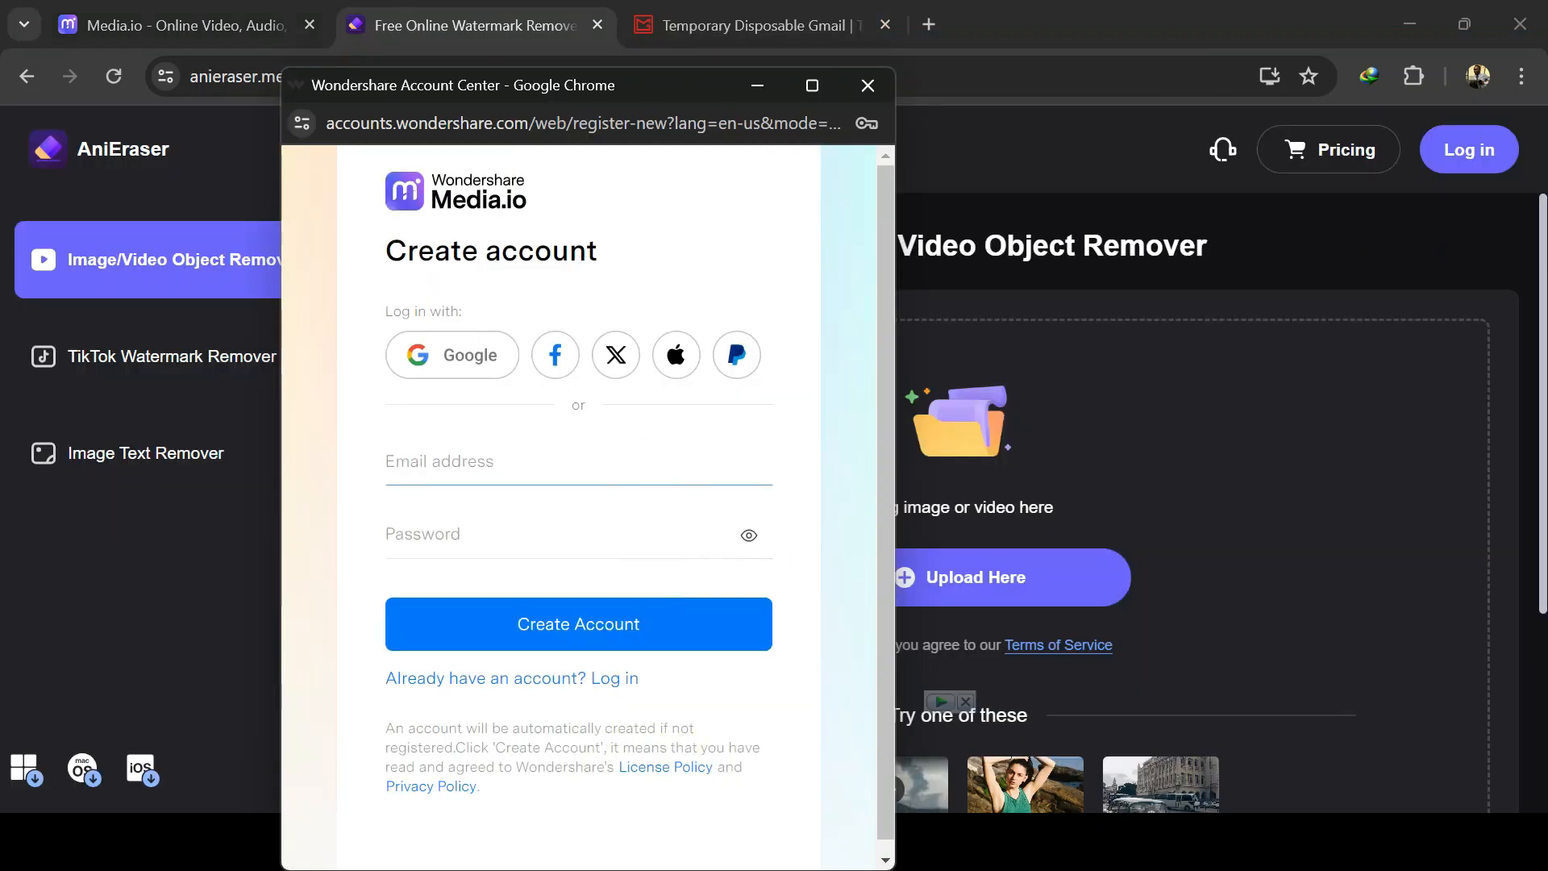
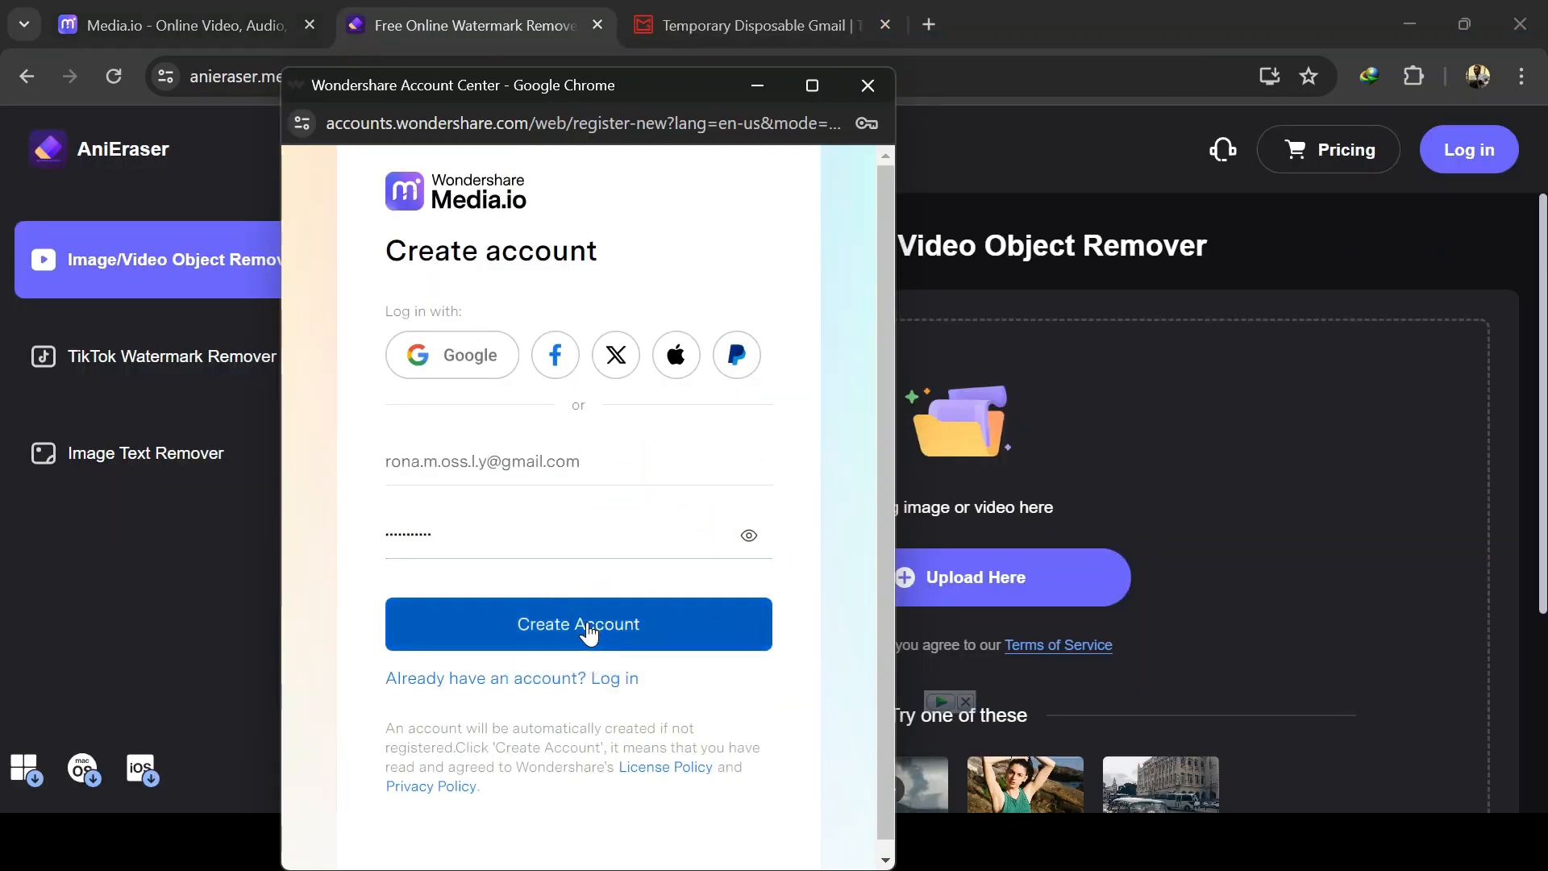
{"action": "left_click", "coordinate": [578, 624]}
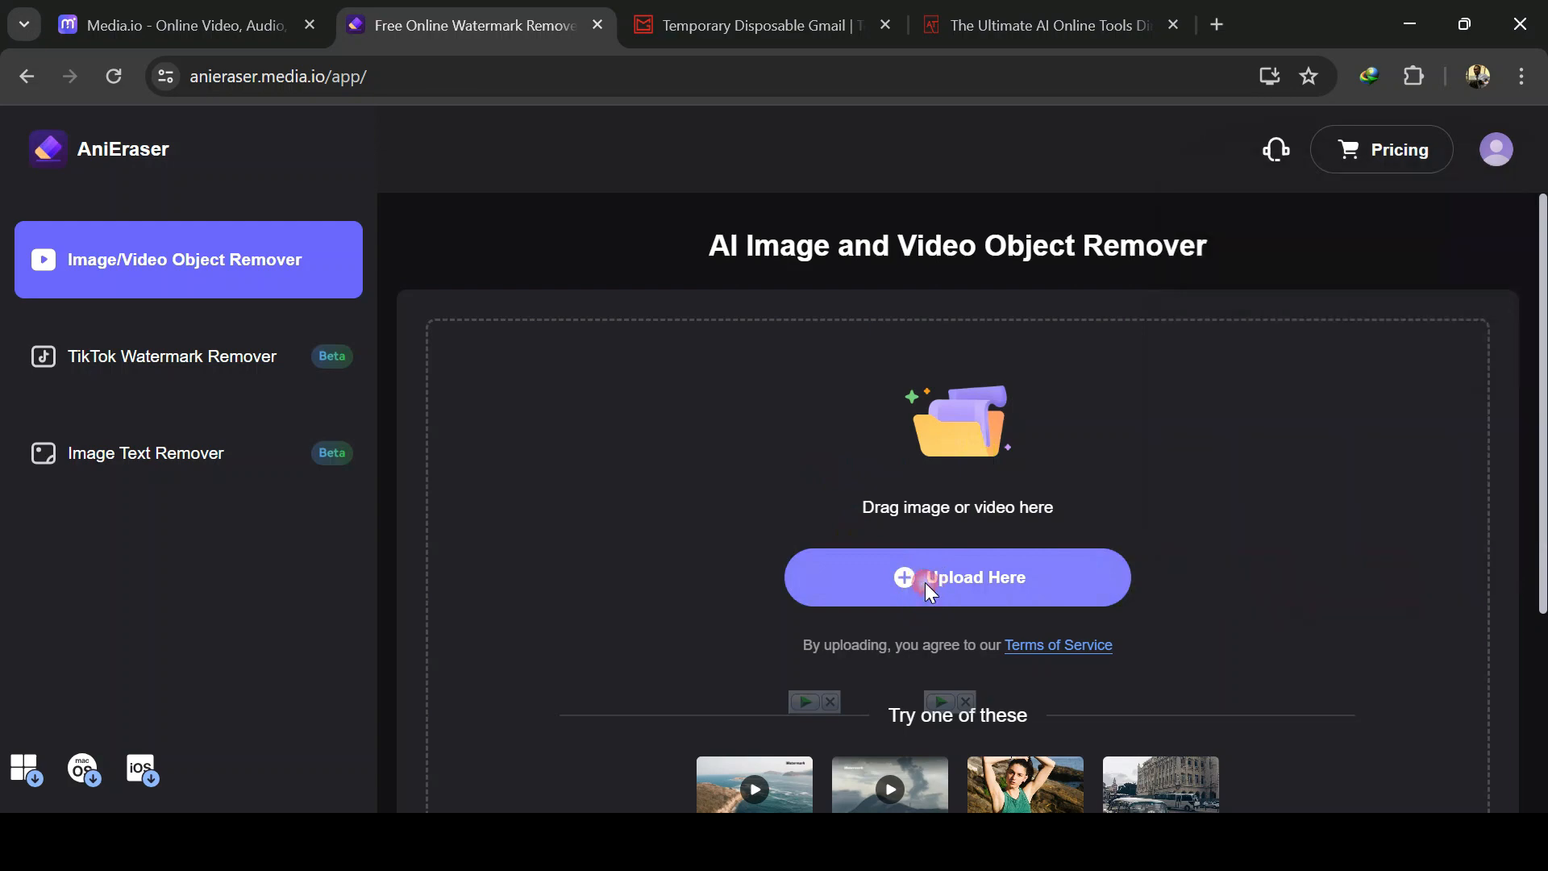
- Upload the trading-desk video, paint its watermark with a larger brush and run Remove objects now
{"action": "left_click", "coordinate": [957, 577]}
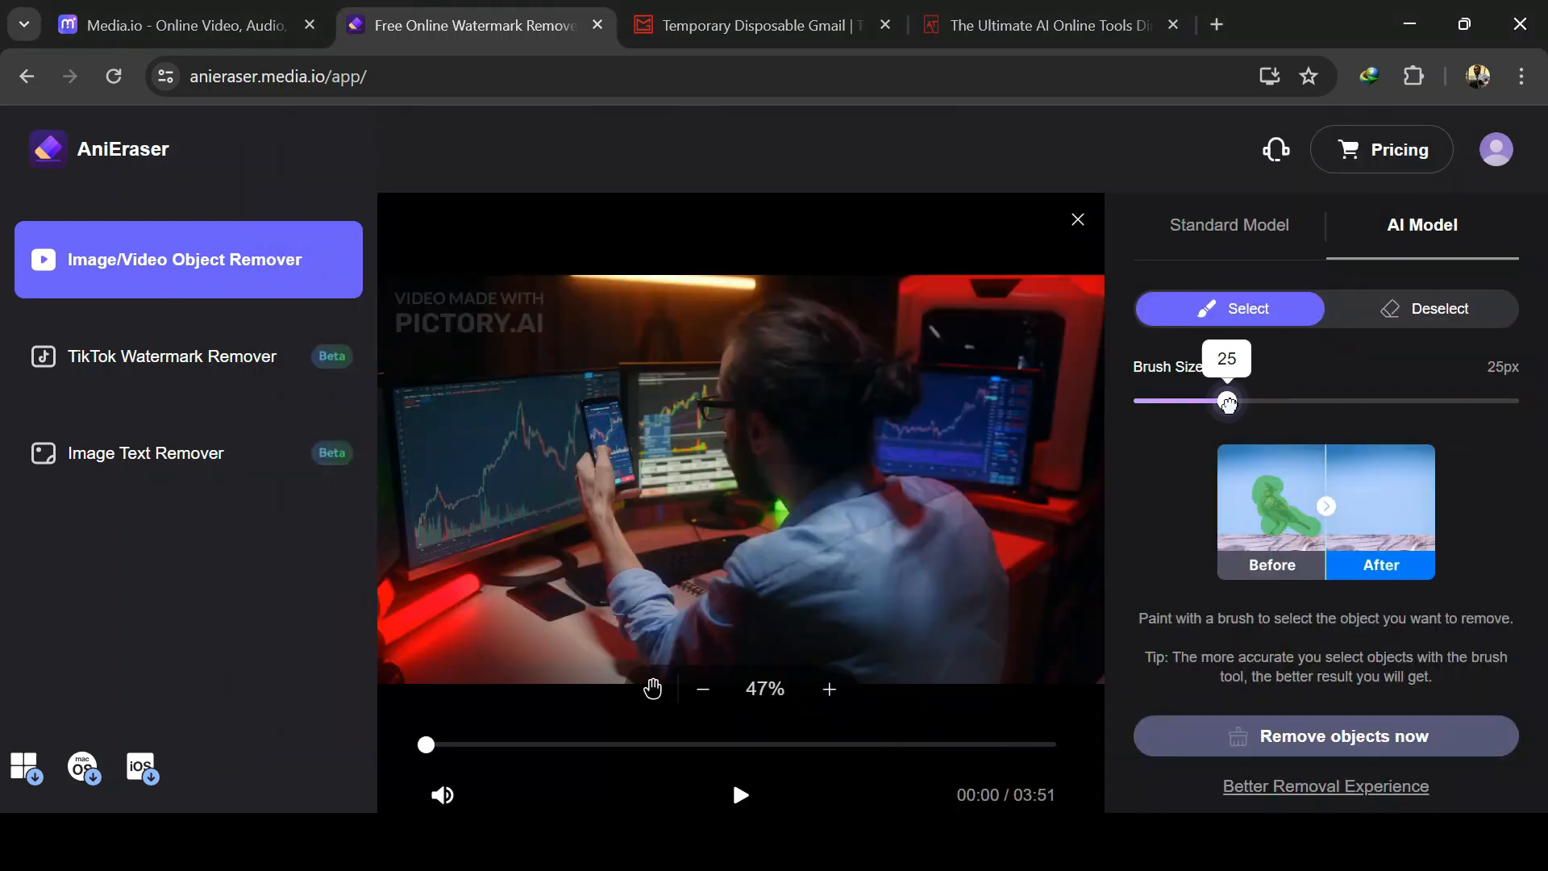
{"action": "left_click_drag", "start_coordinate": [1229, 402], "coordinate": [1267, 402]}
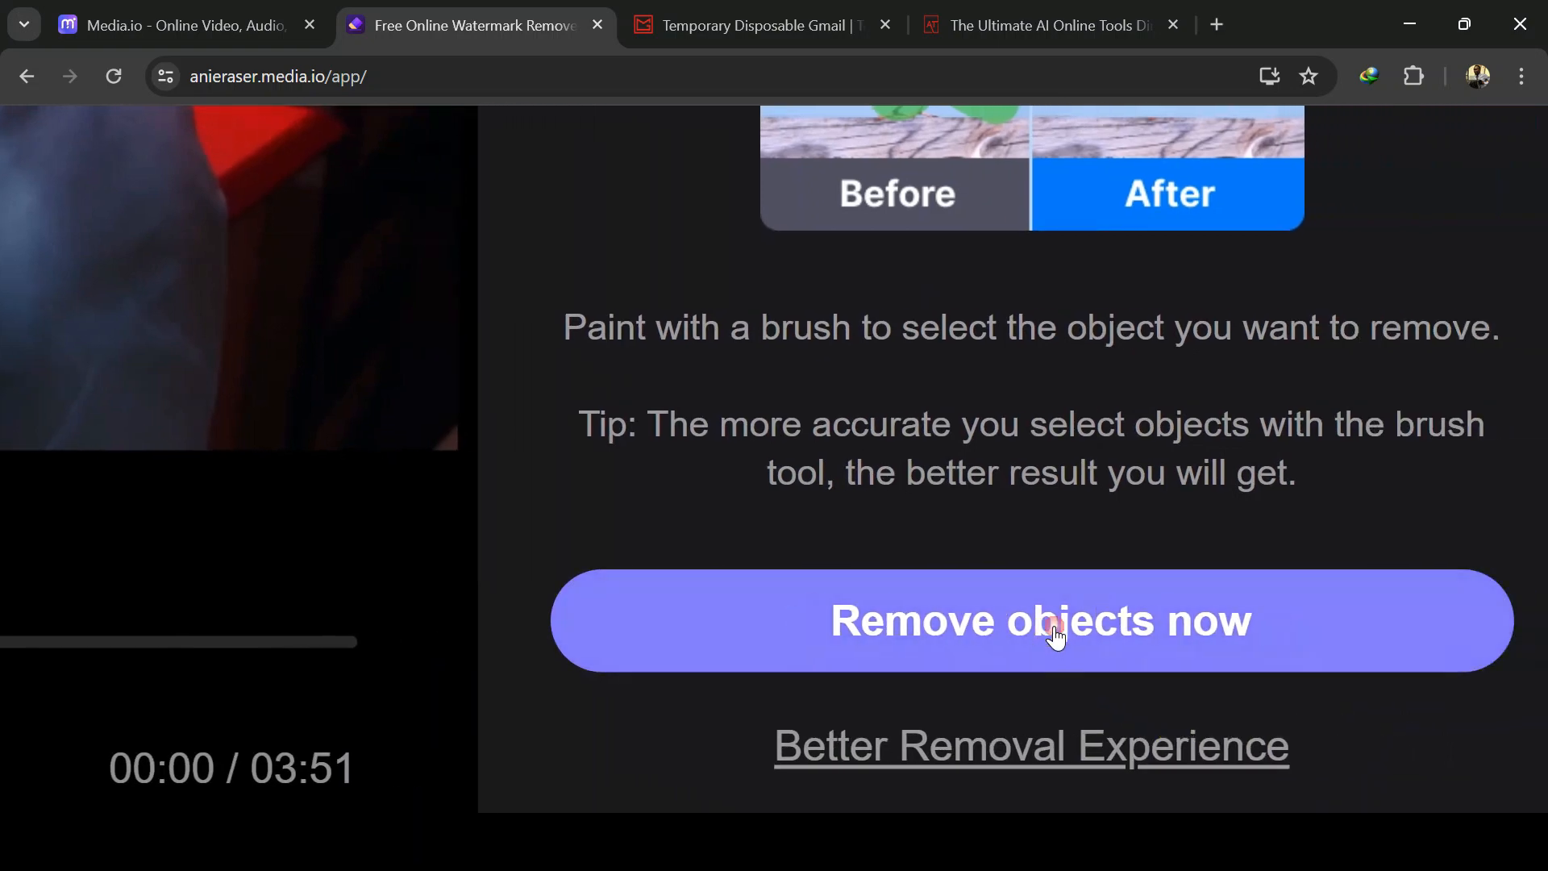
{"action": "left_click", "coordinate": [1031, 619]}
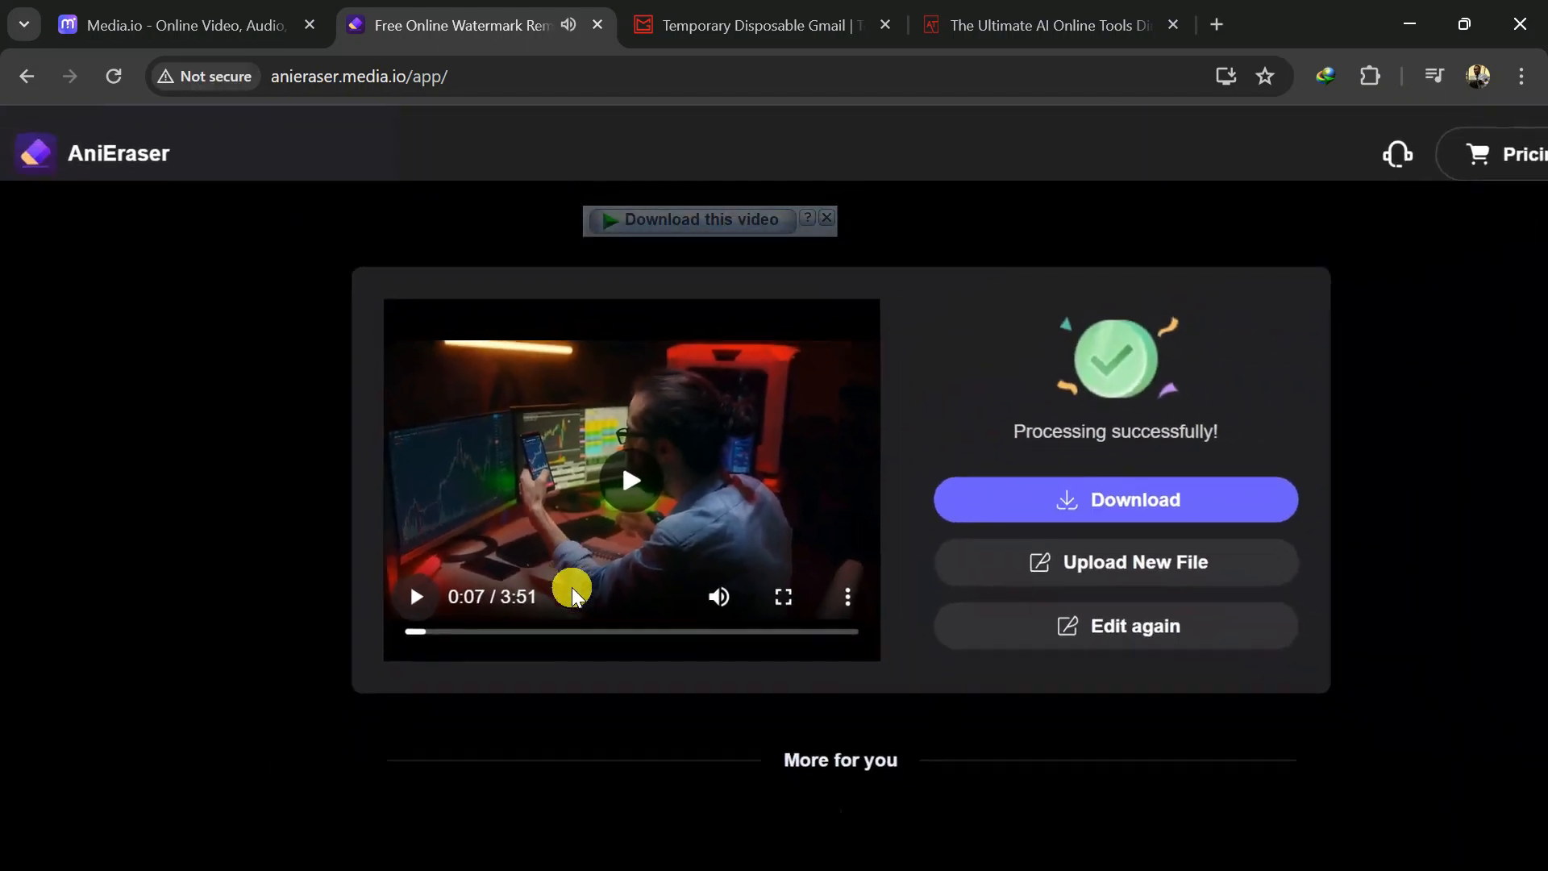
- Download the processed 42.134 MB video through the Download File Info dialog
{"action": "left_click", "coordinate": [1114, 500]}
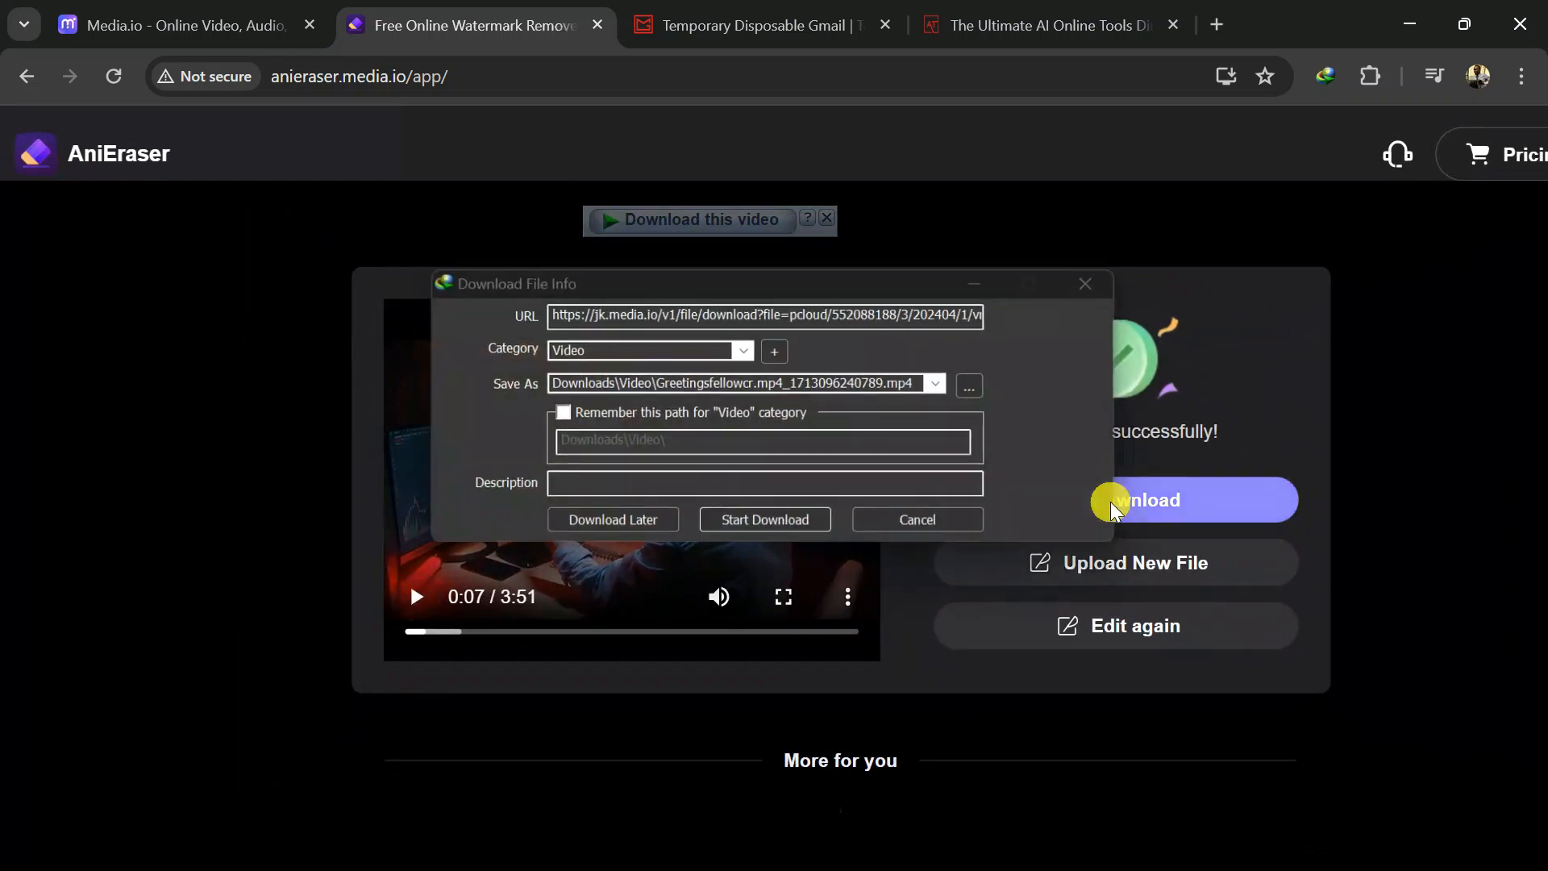
{"action": "left_click", "coordinate": [764, 519]}
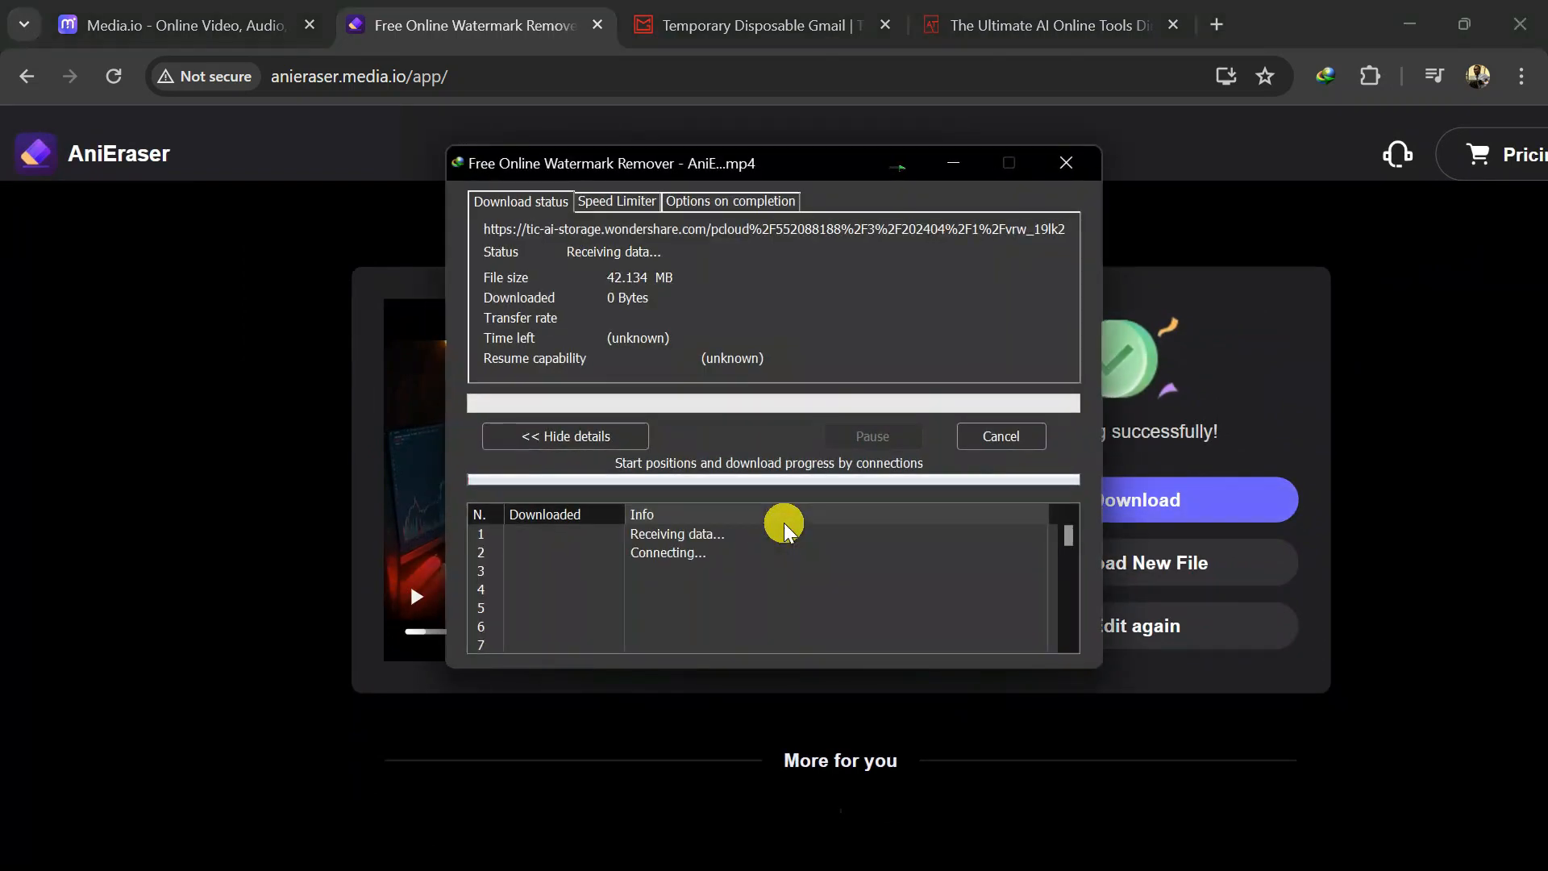